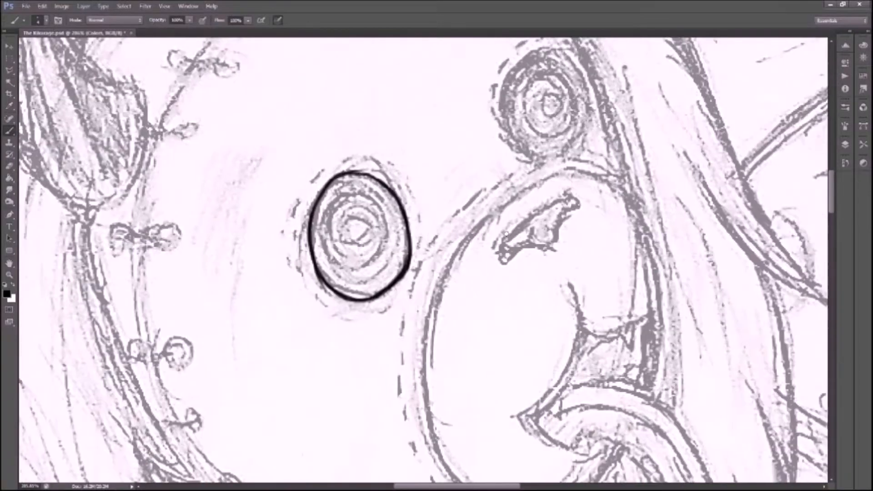
# Step: Ink bold black outlines around the eye, the left horn and the outer edge of the curling tongue
pyautogui.moveTo(507, 239); pyautogui.dragTo(568, 206)
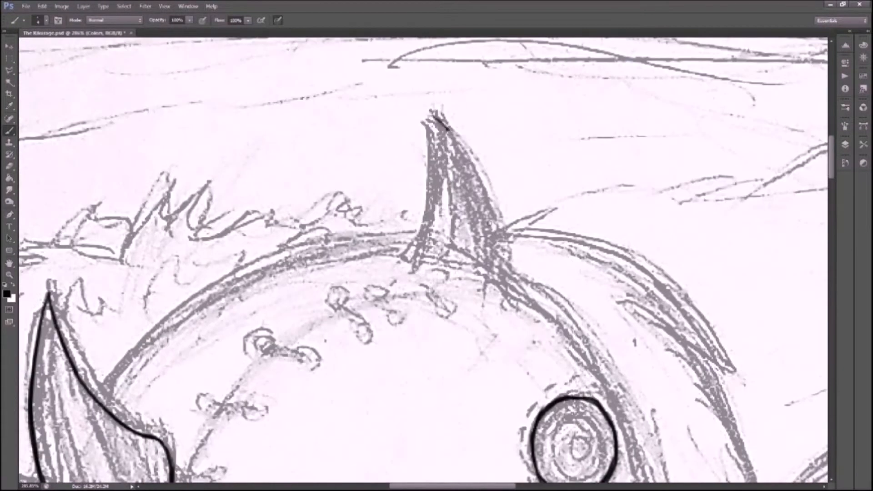
pyautogui.moveTo(435, 114); pyautogui.dragTo(504, 257)
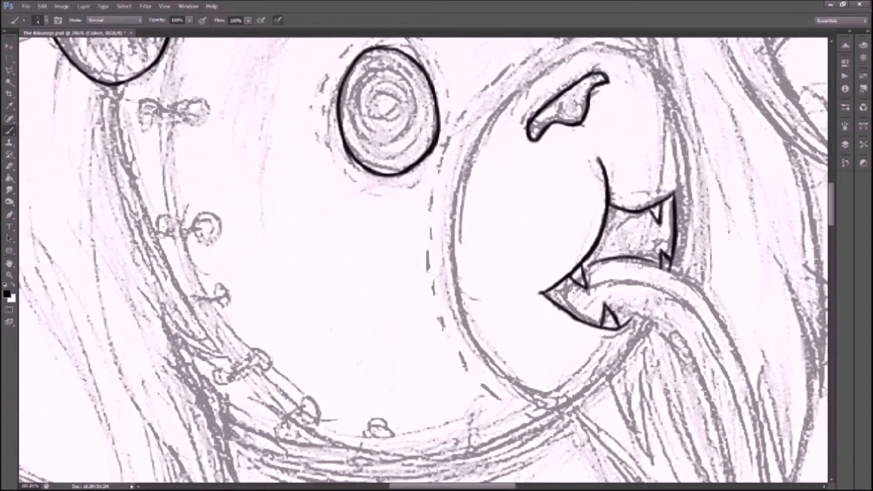
pyautogui.scroll(-3)
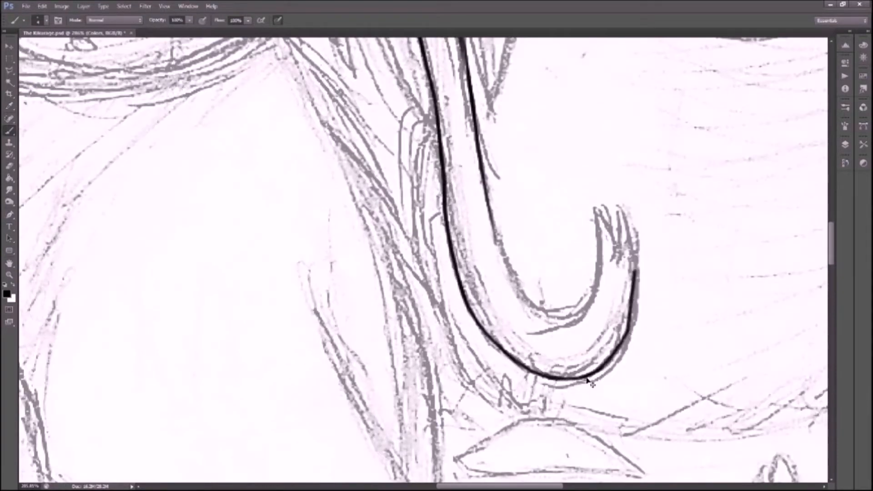
pyautogui.moveTo(590, 379); pyautogui.dragTo(630, 206)
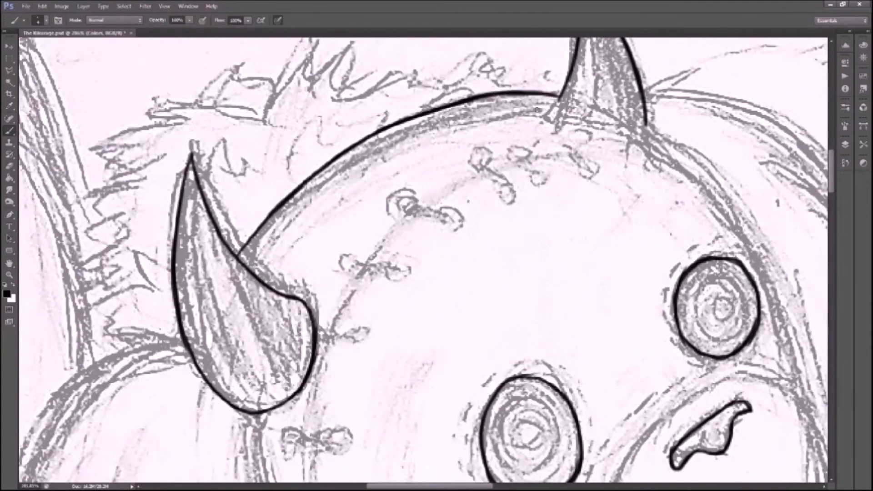
# Step: Scroll down the canvas while inking the cheek contour, tongue edges and dashed eye rings
pyautogui.scroll(-3)
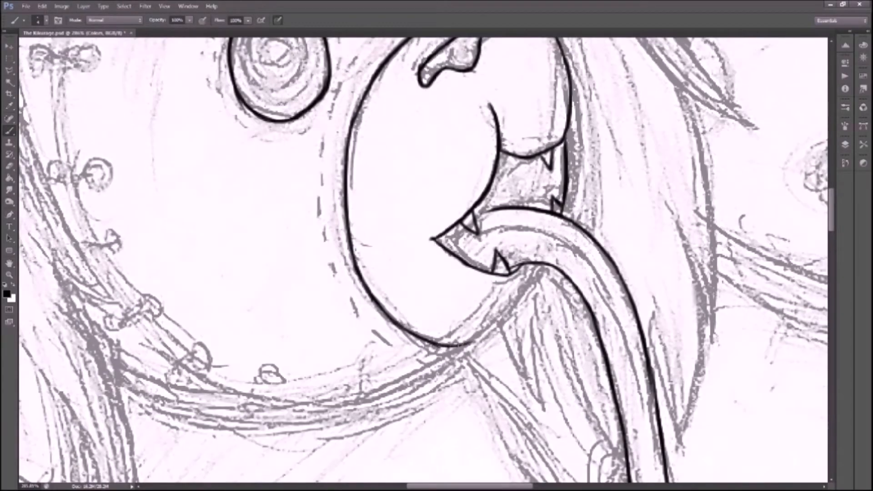
pyautogui.scroll(-3)
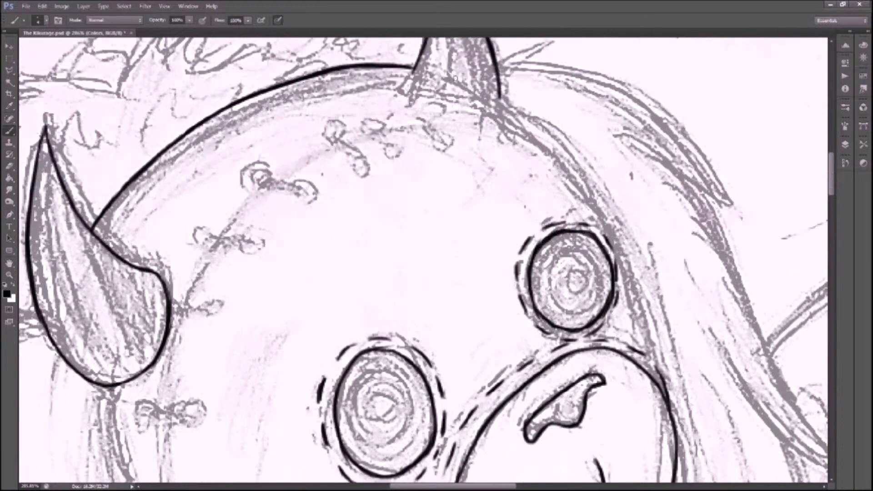
pyautogui.scroll(-3)
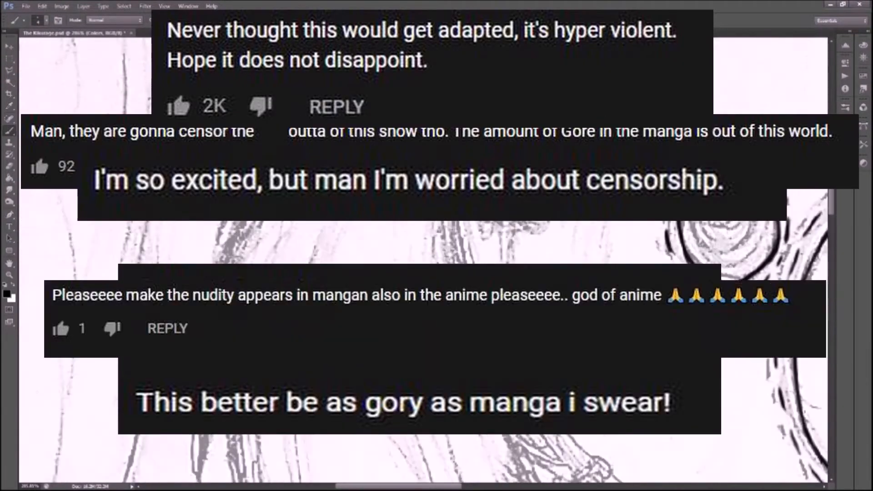
# Step: Scroll down to the long hair strand and ink its two parallel edges
pyautogui.scroll(-3)
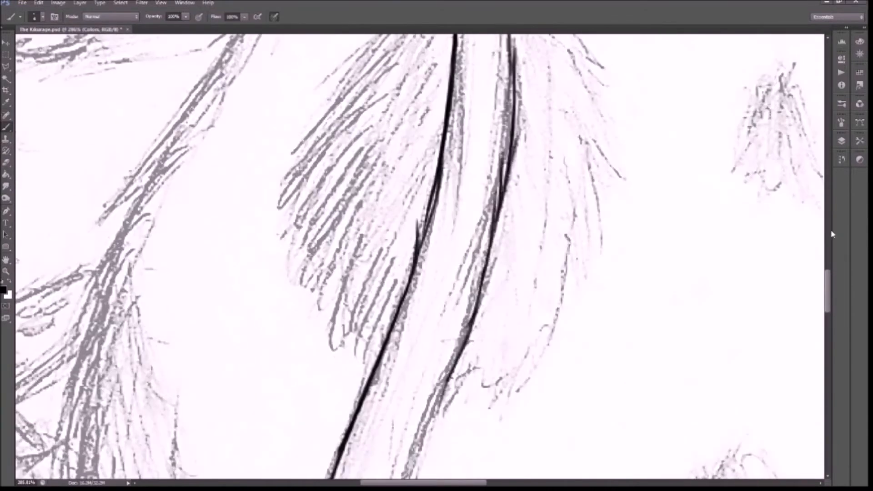
# Step: Ink the curved hair strands below the head, the hooked tongue tip and the dotted stitches
pyautogui.scroll(-3)
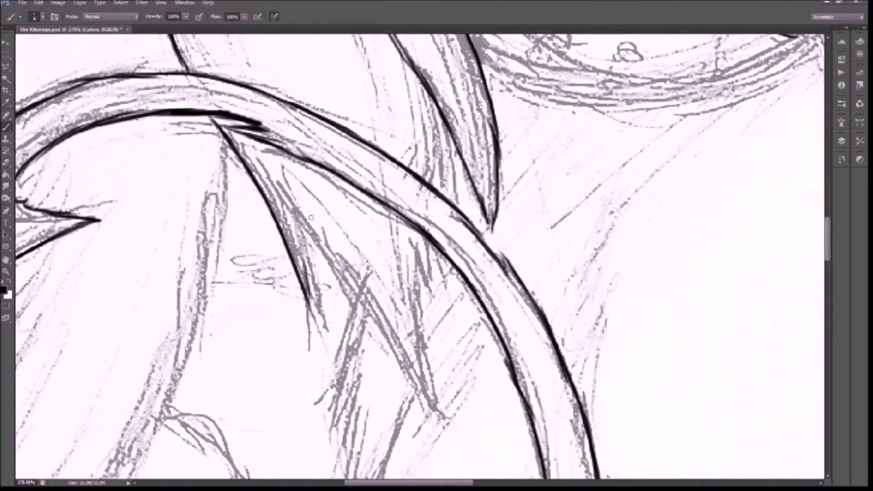
pyautogui.moveTo(312, 223); pyautogui.dragTo(440, 401)
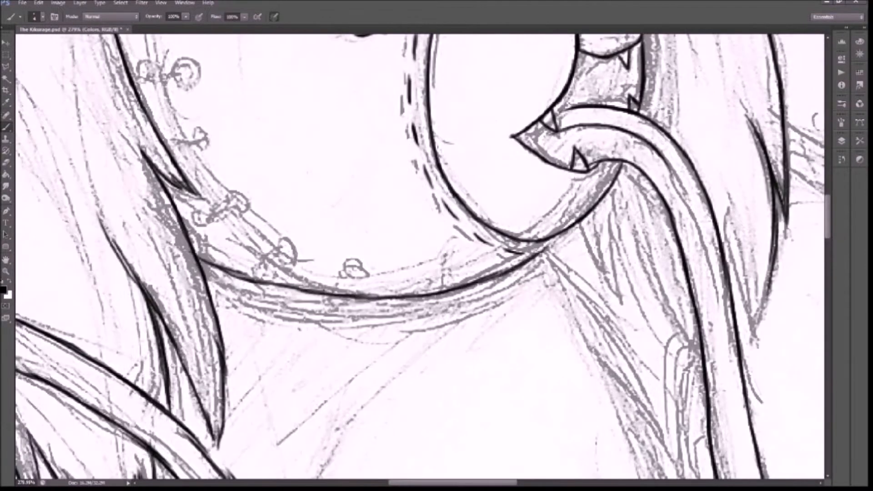
pyautogui.scroll(-3)
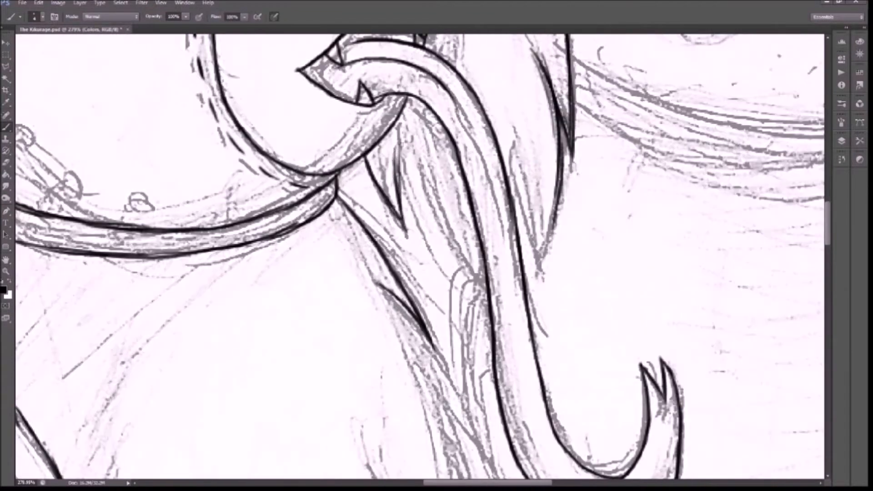
pyautogui.scroll(-3)
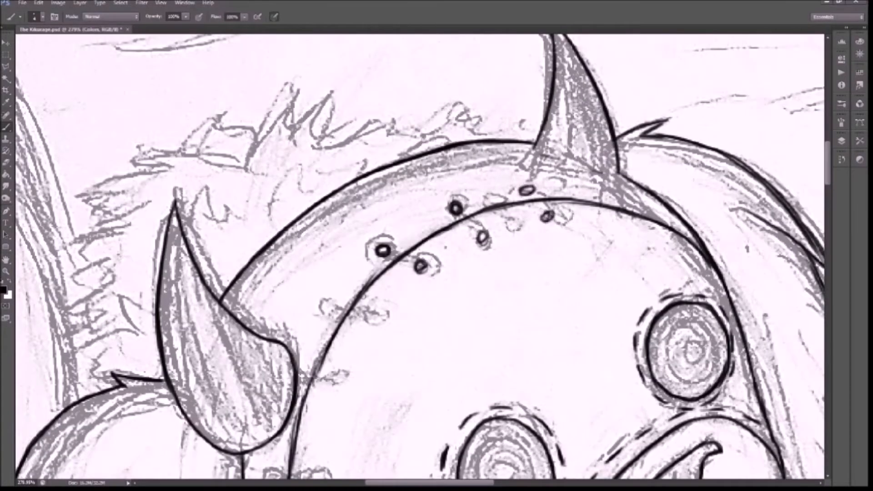
# Step: Dot black ink over each stitch hole along the seam across the creature's head
pyautogui.scroll(-3)
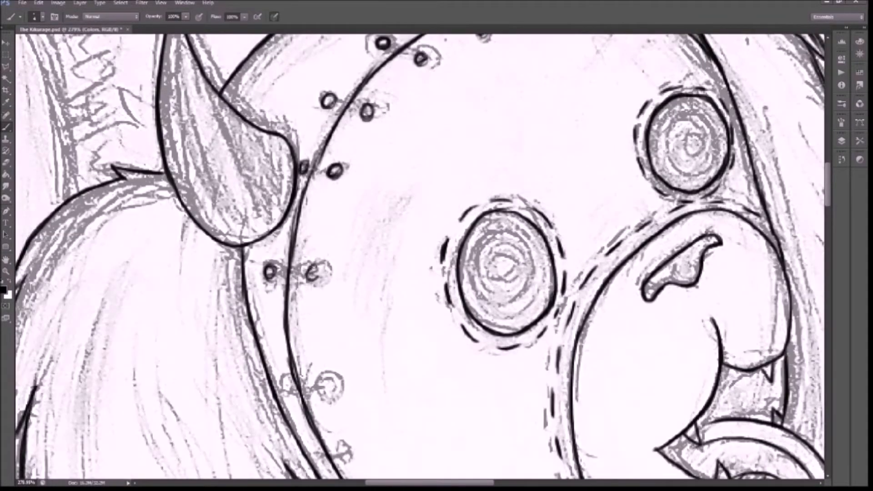
pyautogui.scroll(-3)
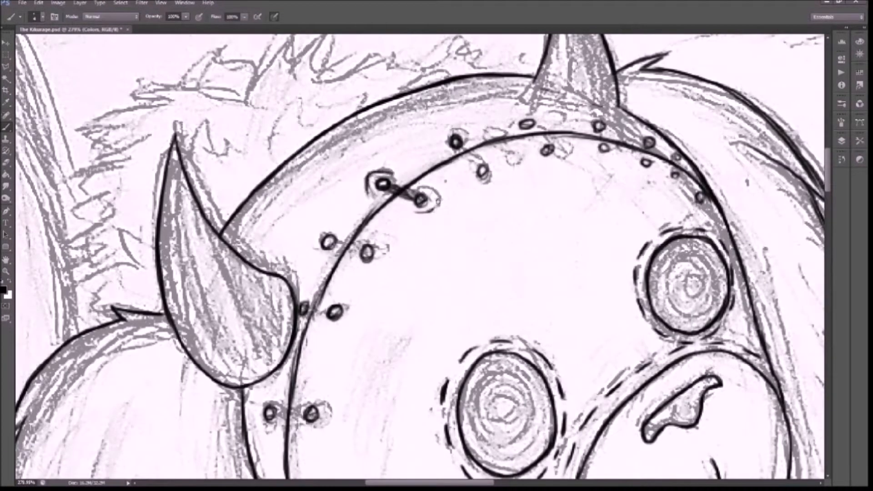
pyautogui.moveTo(451, 139); pyautogui.dragTo(485, 173)
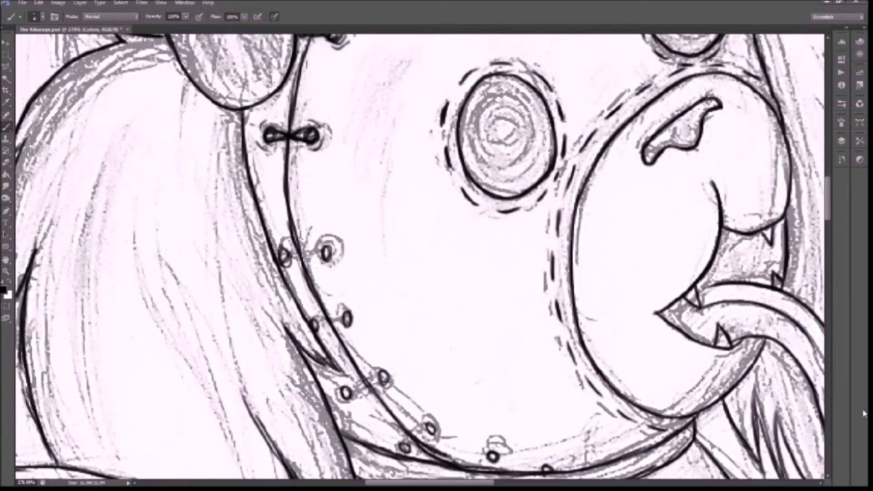
pyautogui.click(304, 251)
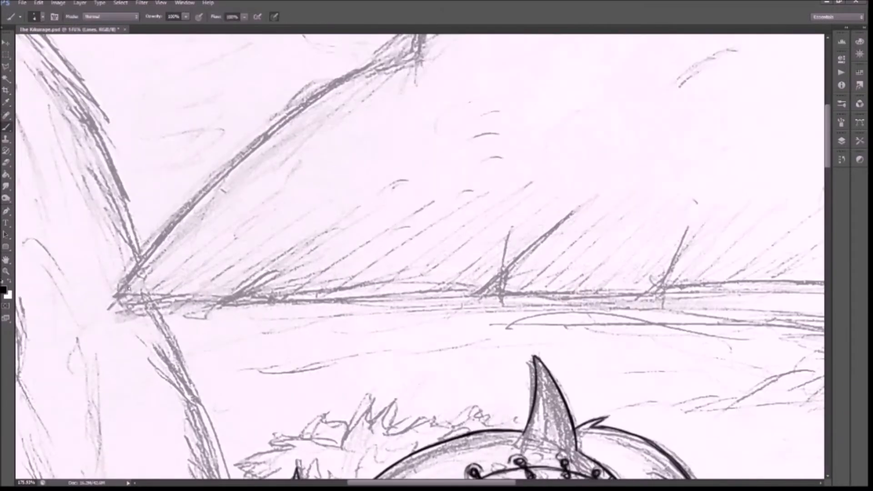
# Step: Pan to the landscape and ink the slanted ridge line in two continuing strokes
pyautogui.moveTo(120, 298); pyautogui.dragTo(234, 168)
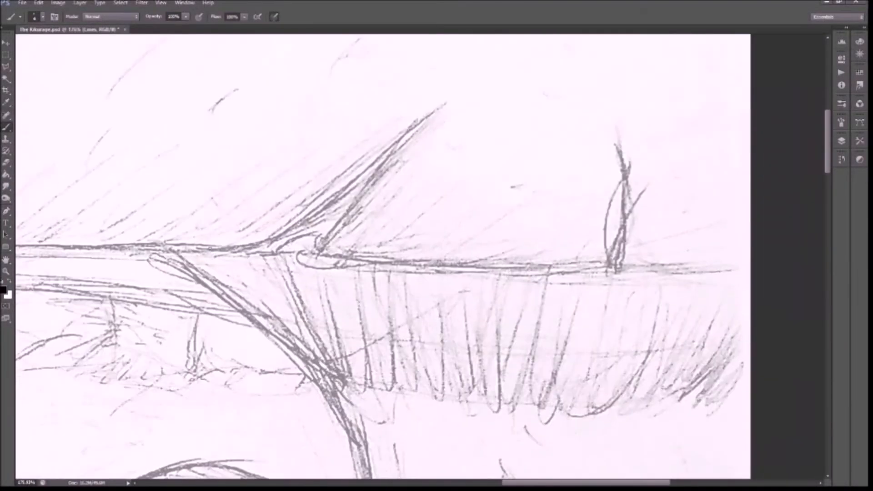
pyautogui.moveTo(192, 248); pyautogui.dragTo(402, 141)
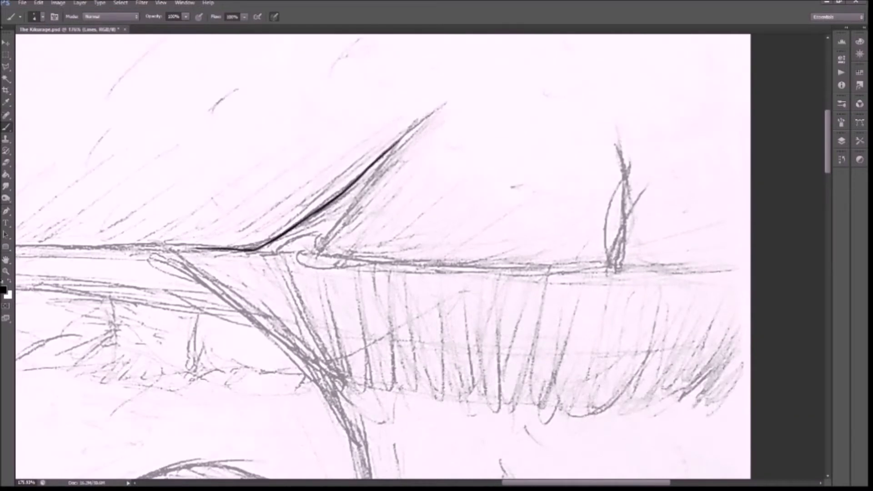
pyautogui.moveTo(323, 239); pyautogui.dragTo(446, 103)
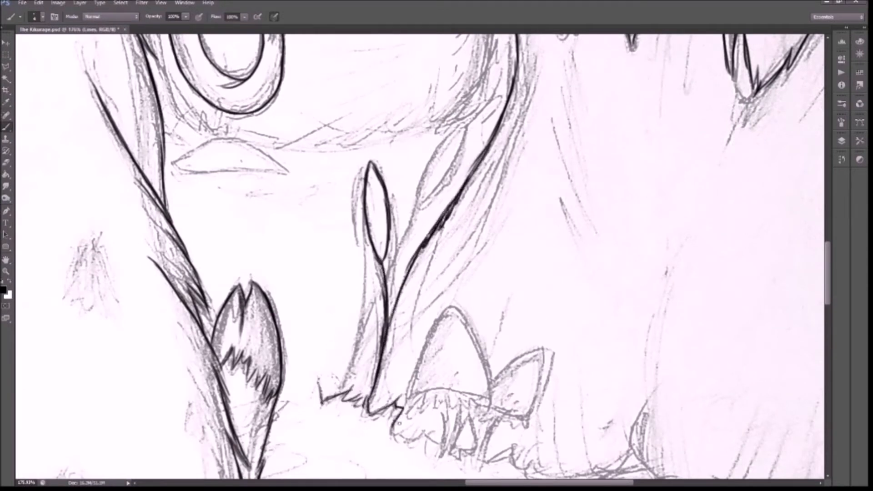
# Step: Ink a tree trunk, the tall mushroom cap, the small mushroom behind the rock and the left stump
pyautogui.moveTo(390, 312); pyautogui.dragTo(457, 134)
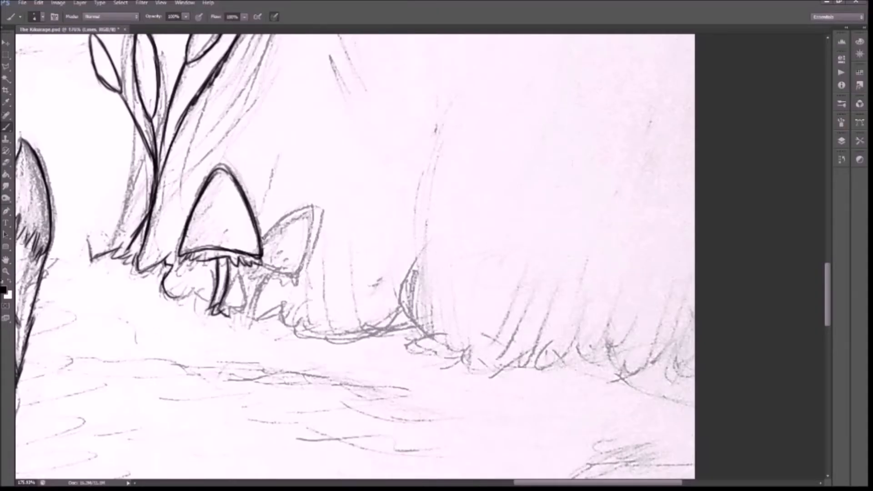
pyautogui.moveTo(265, 207); pyautogui.dragTo(289, 284)
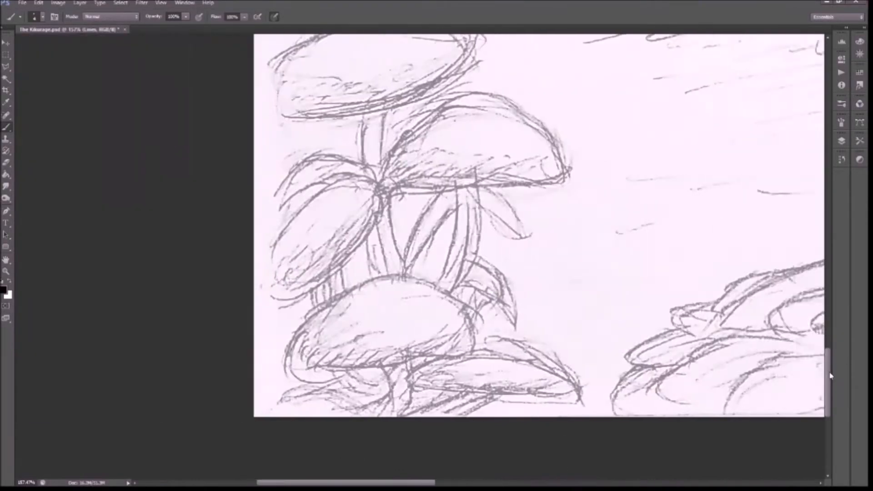
pyautogui.scroll(-3)
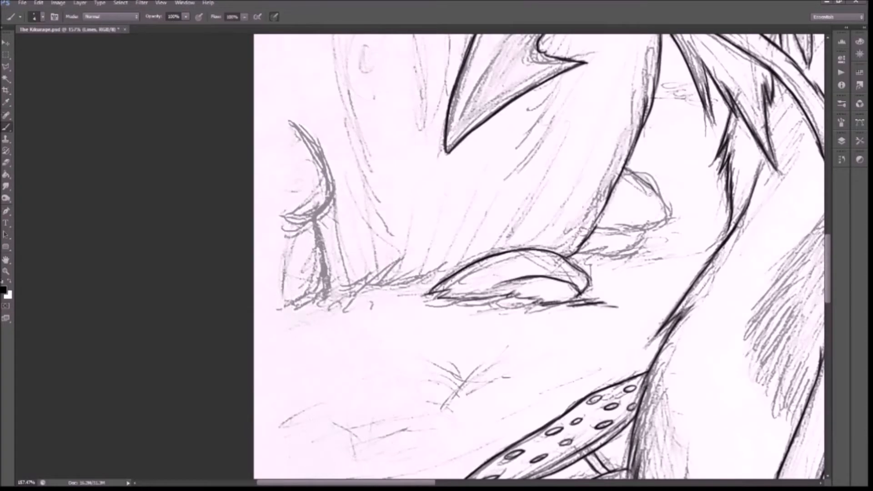
pyautogui.moveTo(646, 167); pyautogui.dragTo(599, 251)
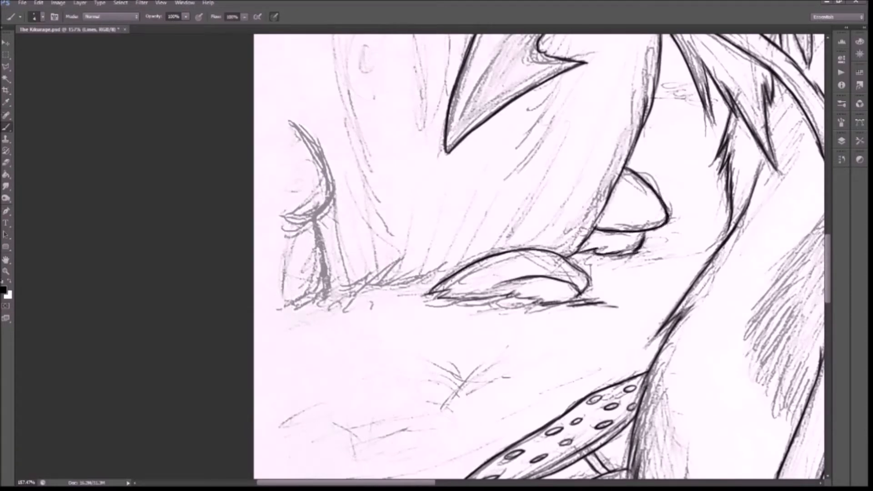
pyautogui.moveTo(312, 117); pyautogui.dragTo(323, 289)
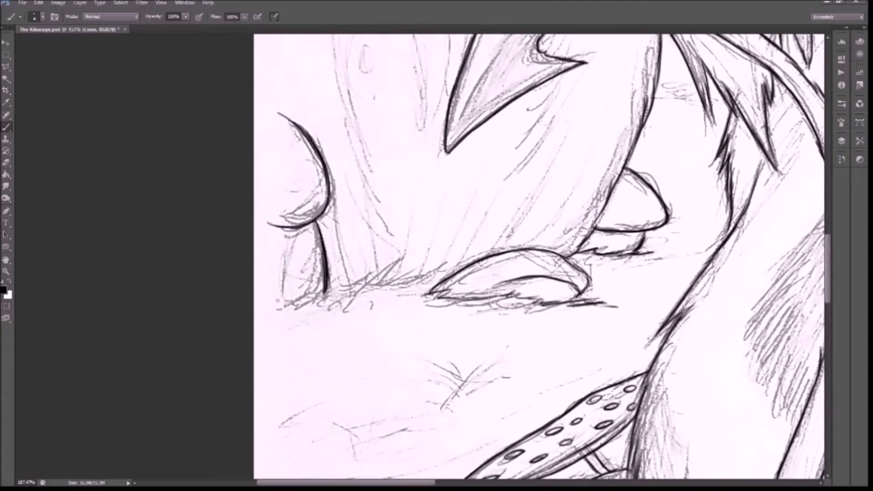